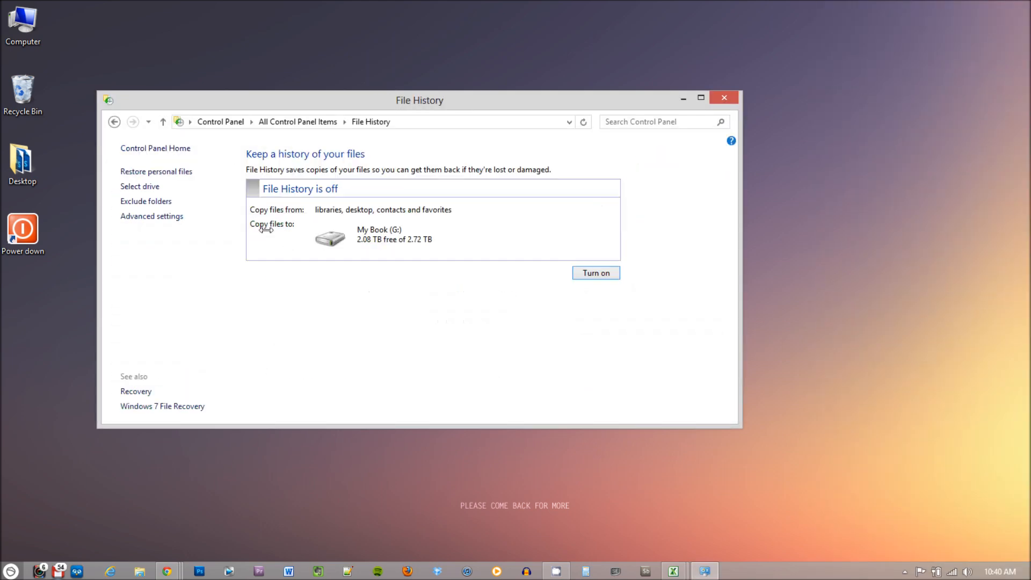
- Review the available backup drives and start adding a folder to exclude from backups
left_click(140, 186)
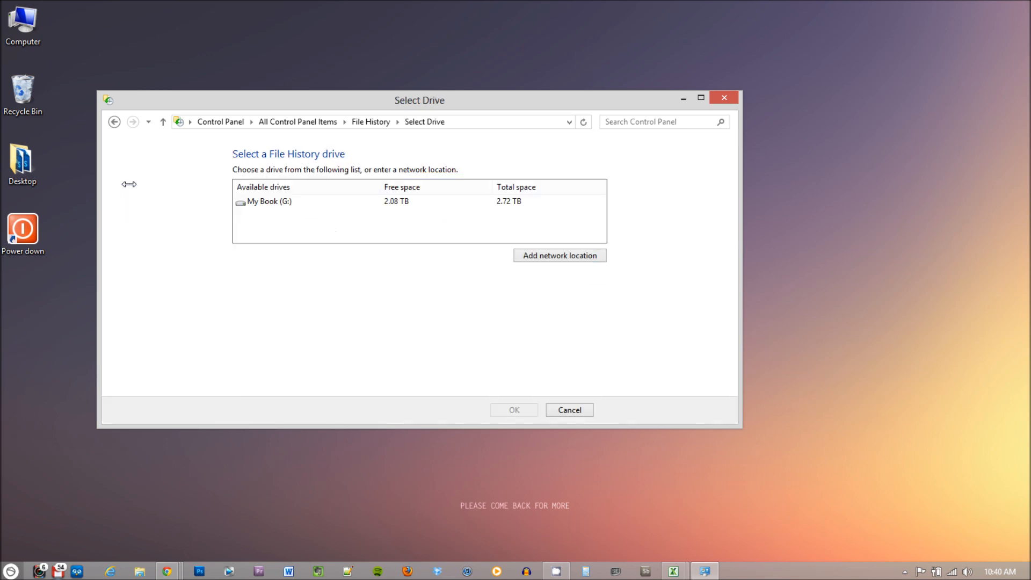
mouse_move(382, 193)
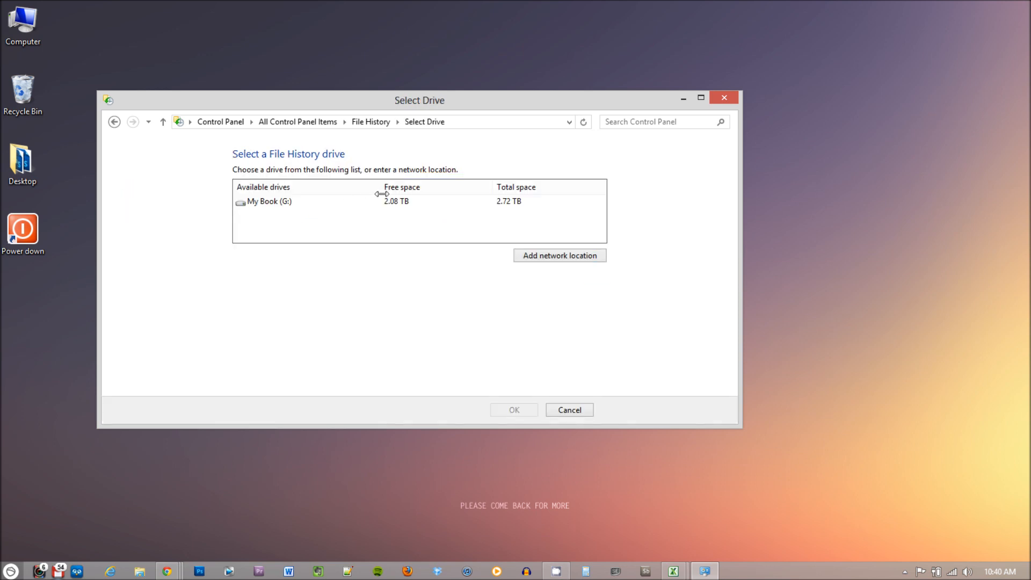
mouse_move(559, 255)
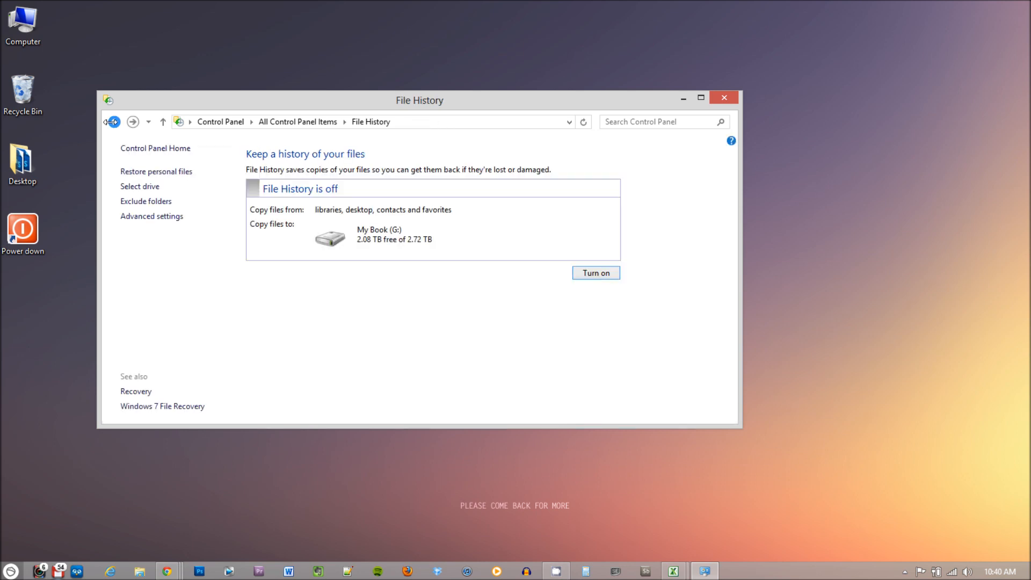
left_click(146, 201)
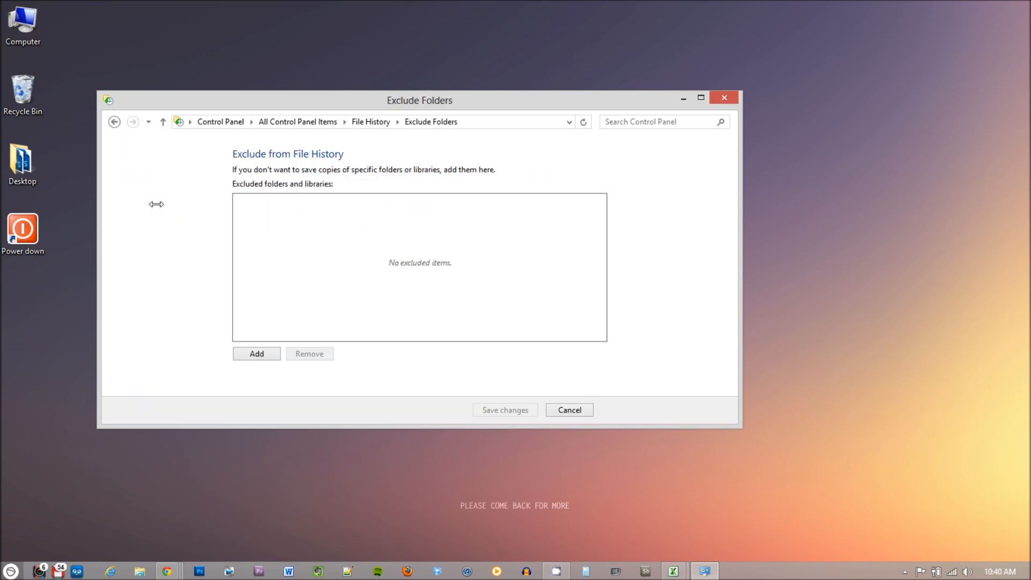
left_click(256, 353)
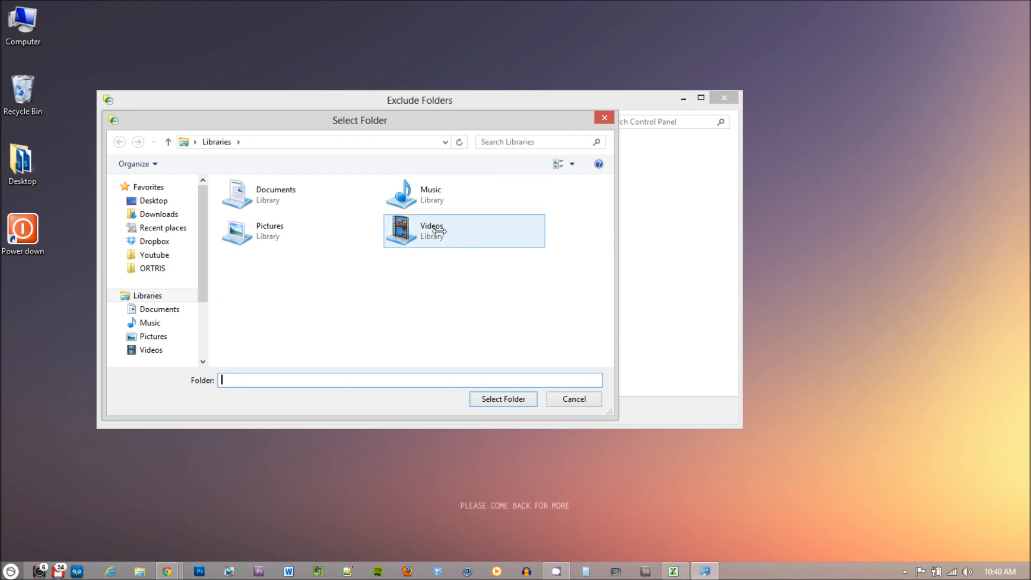
left_click(431, 230)
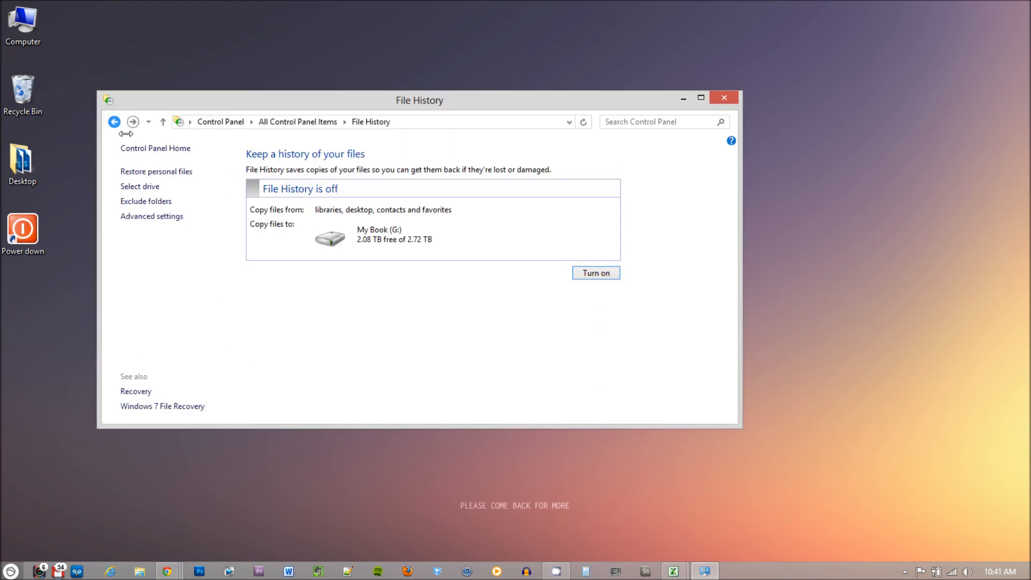
- Save copies daily, keep versions for 6 months, turn File History on, and open restore
left_click(152, 215)
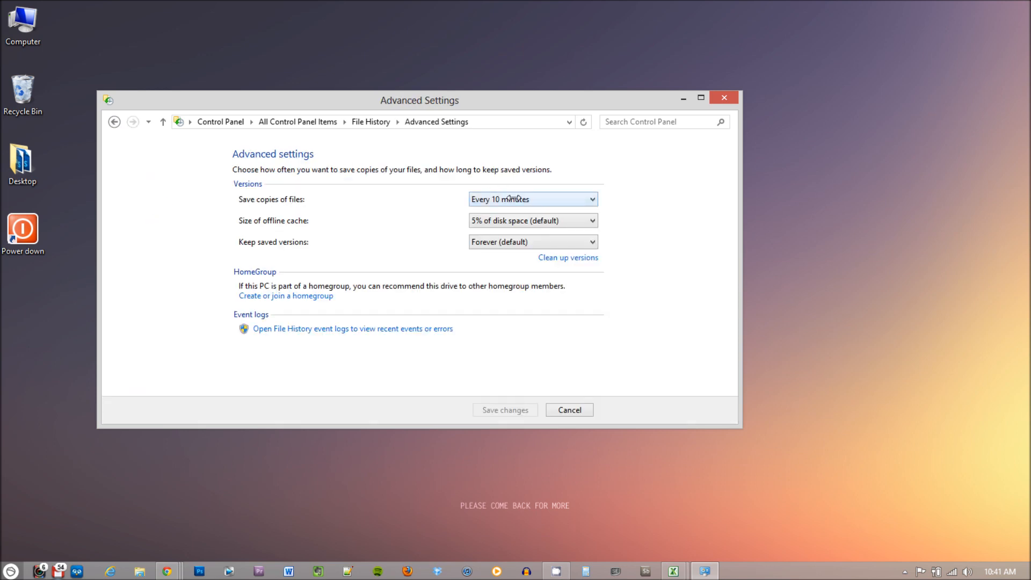
left_click(533, 199)
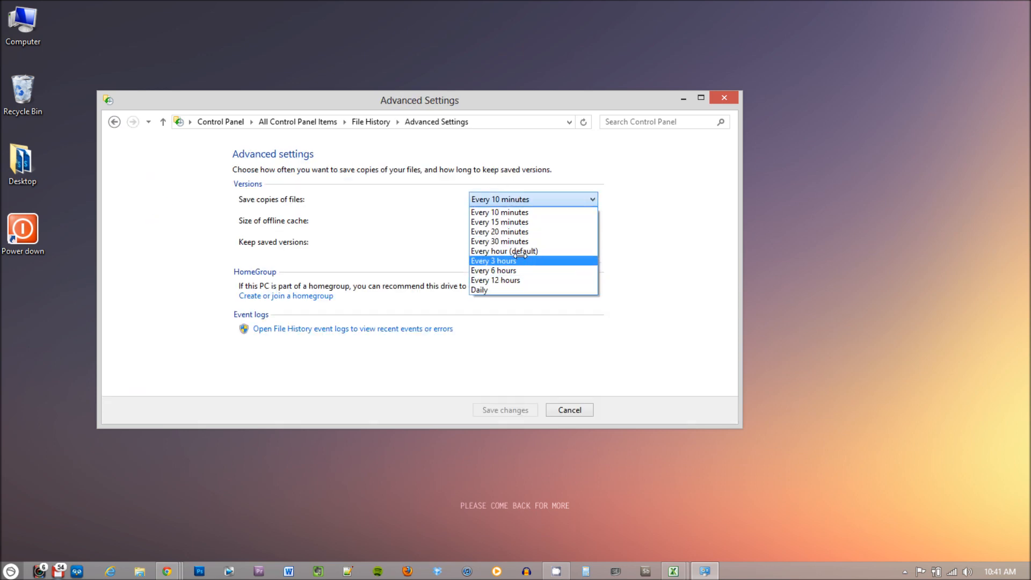
left_click(480, 290)
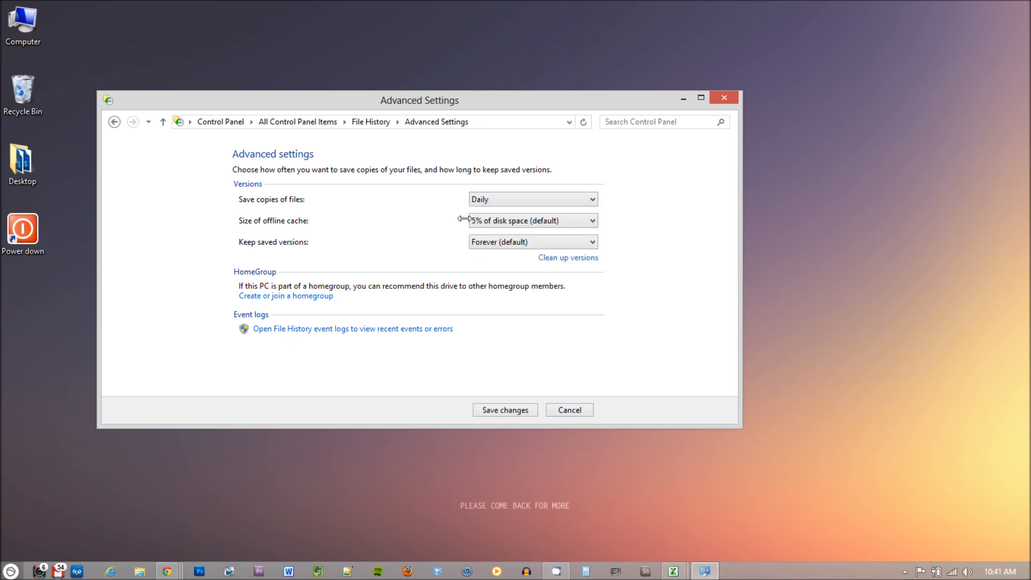
left_click(533, 241)
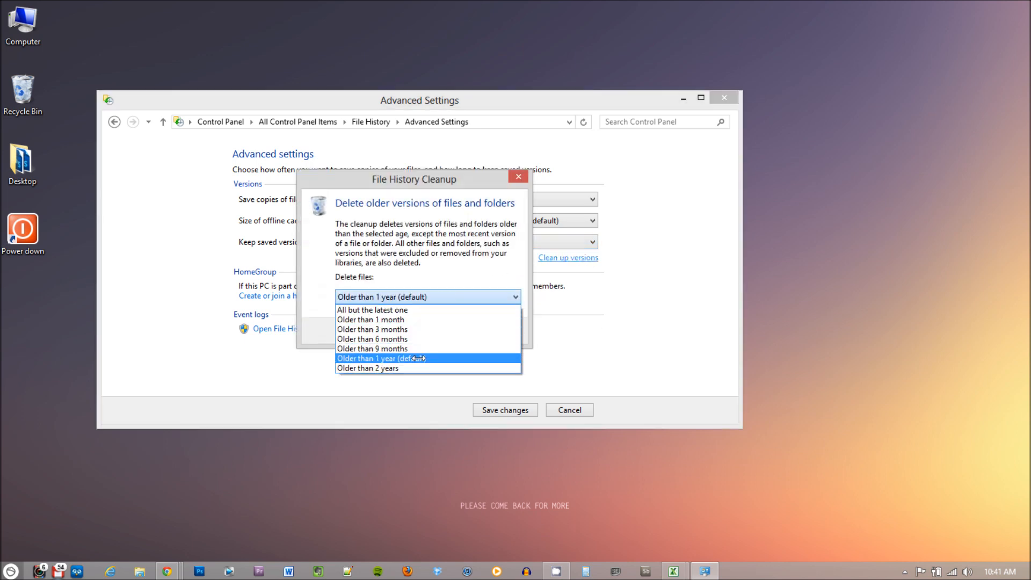
left_click(371, 339)
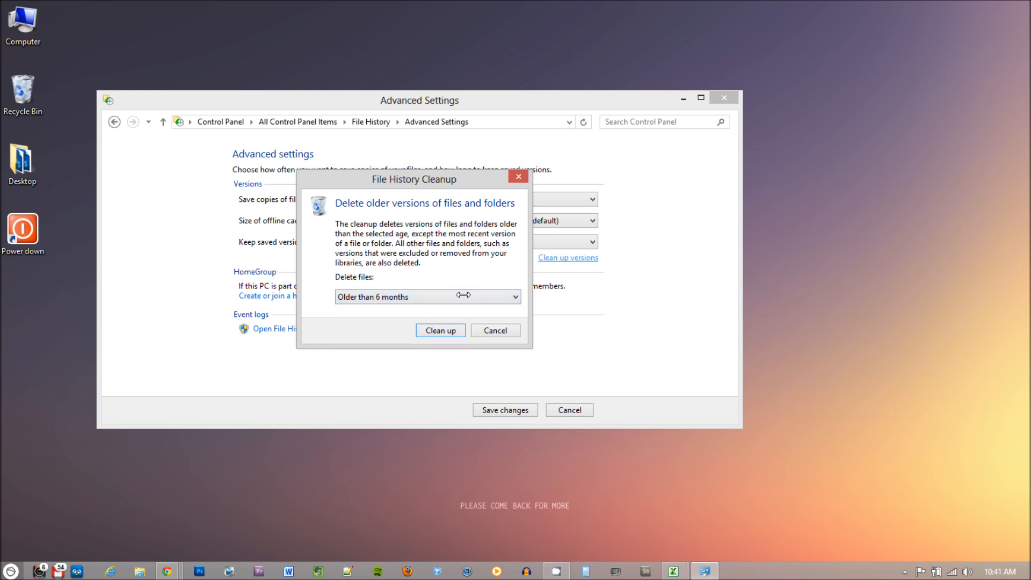
left_click(494, 330)
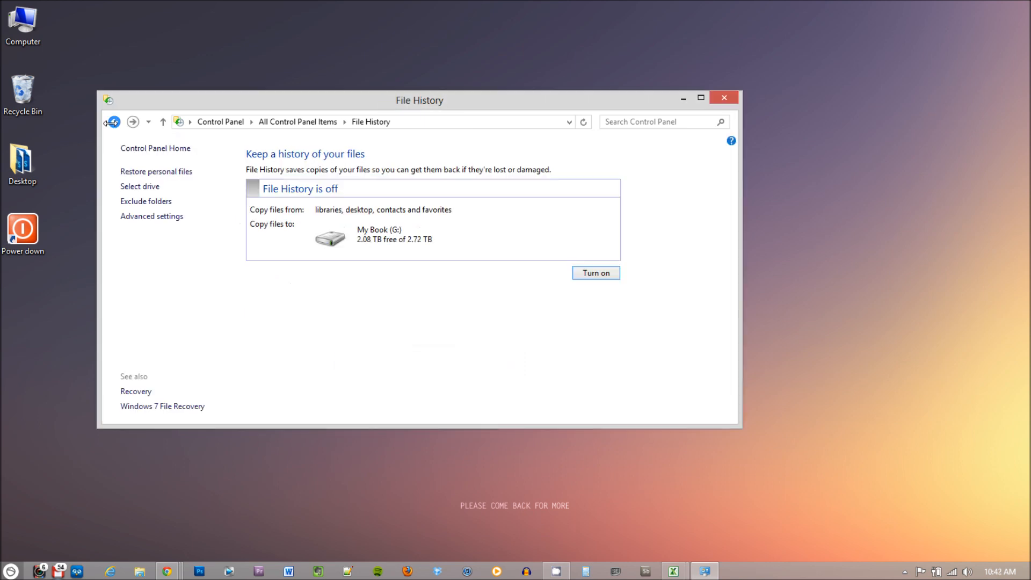
left_click(594, 272)
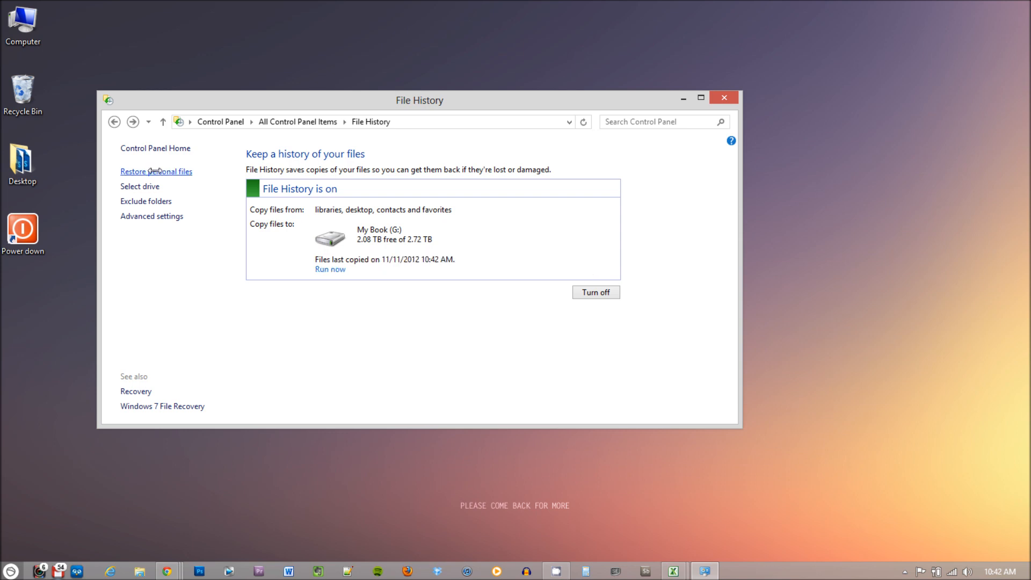
left_click(155, 171)
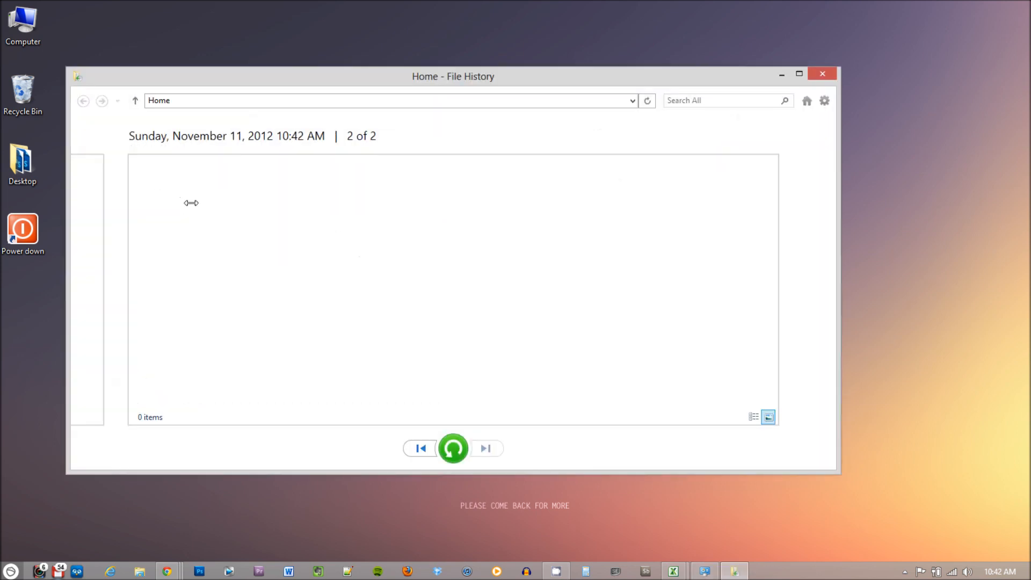
- Compare the November 10 and 11 backups, view the Desktop folder, then return to File History
left_click(421, 448)
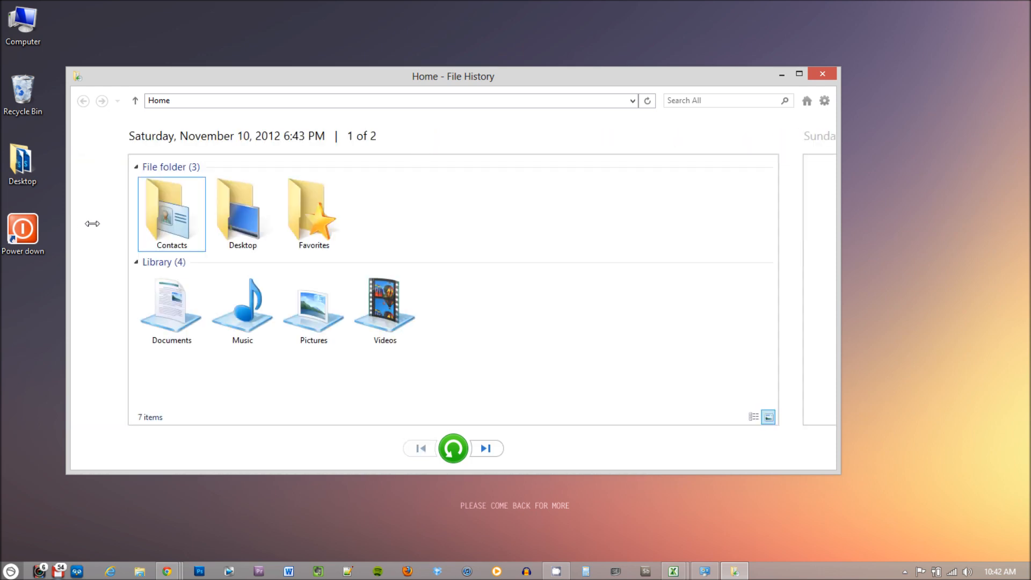
left_click(486, 448)
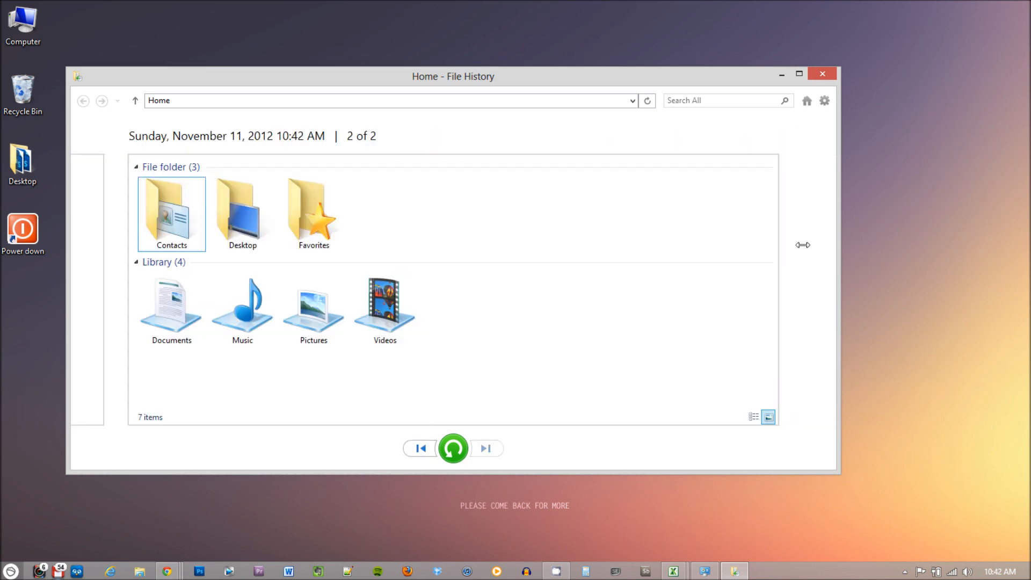
left_click(242, 210)
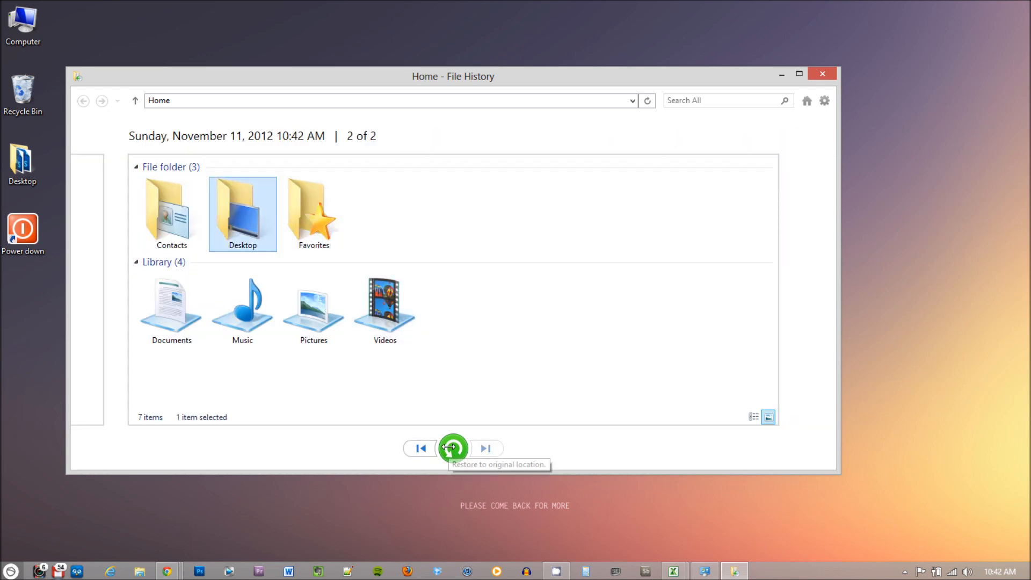
double_click(242, 204)
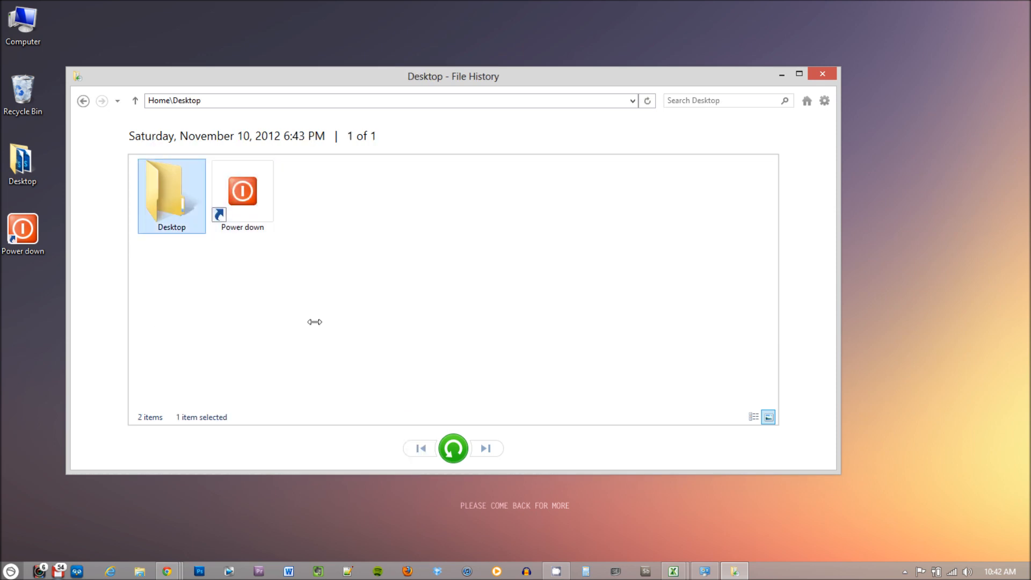
left_click(102, 100)
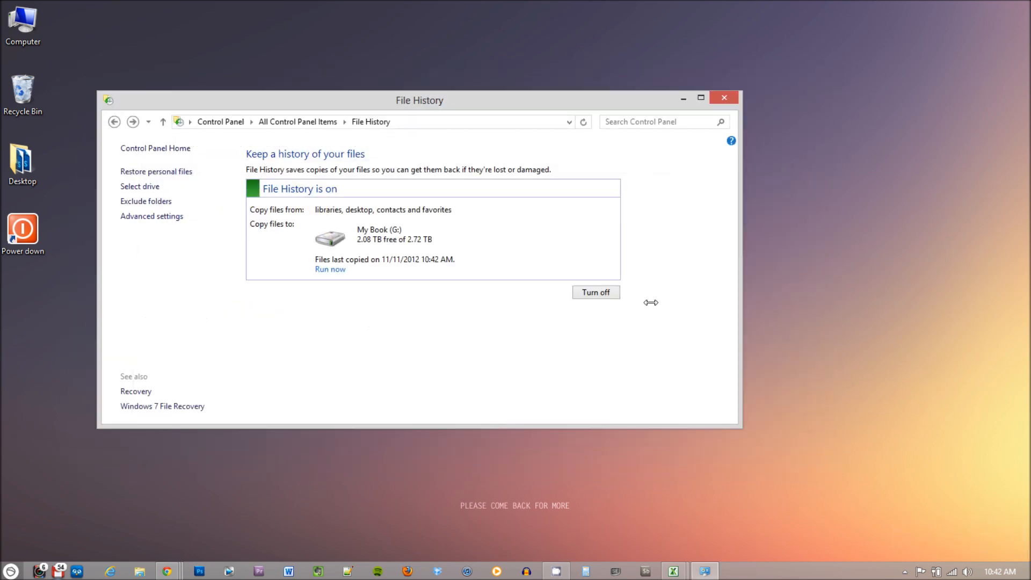
mouse_move(647, 300)
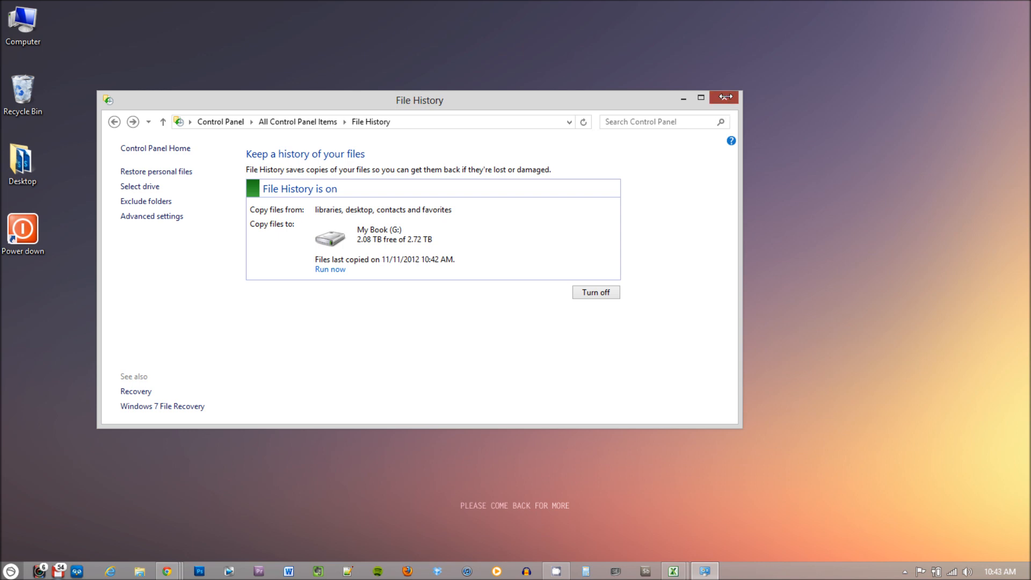
- Close the File History control panel window, leaving only the desktop visible
left_click(724, 96)
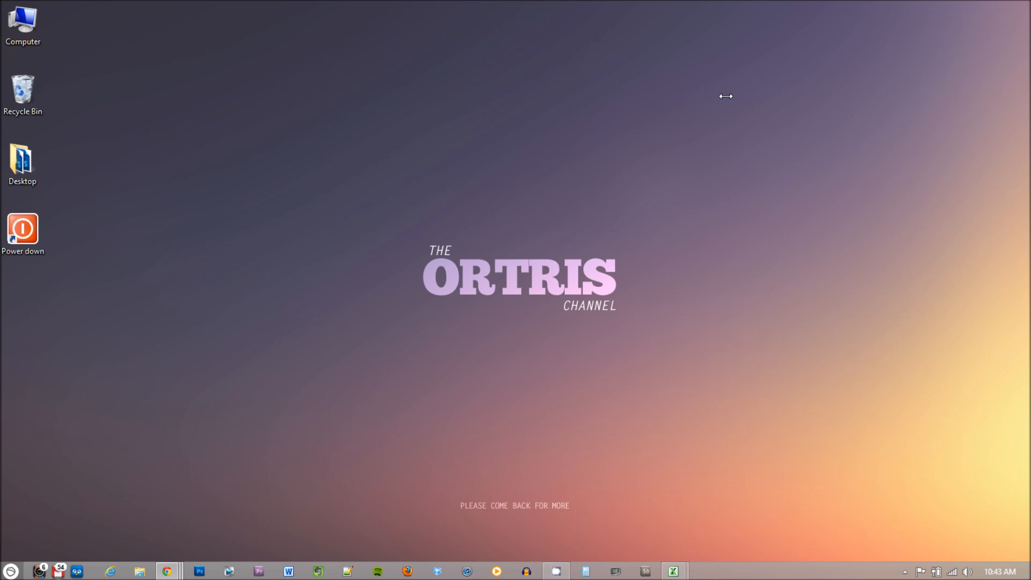
mouse_move(730, 97)
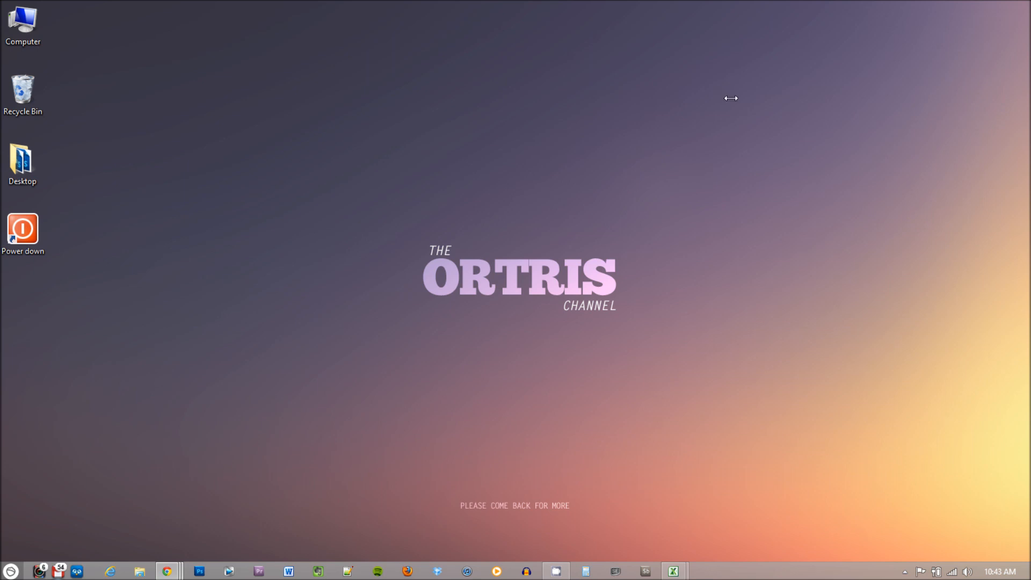
mouse_move(721, 90)
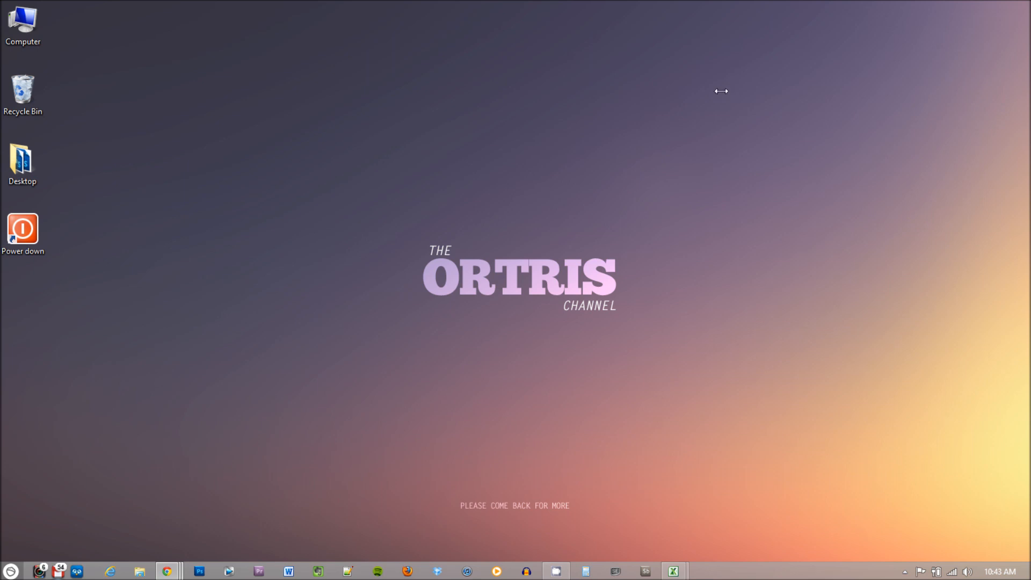